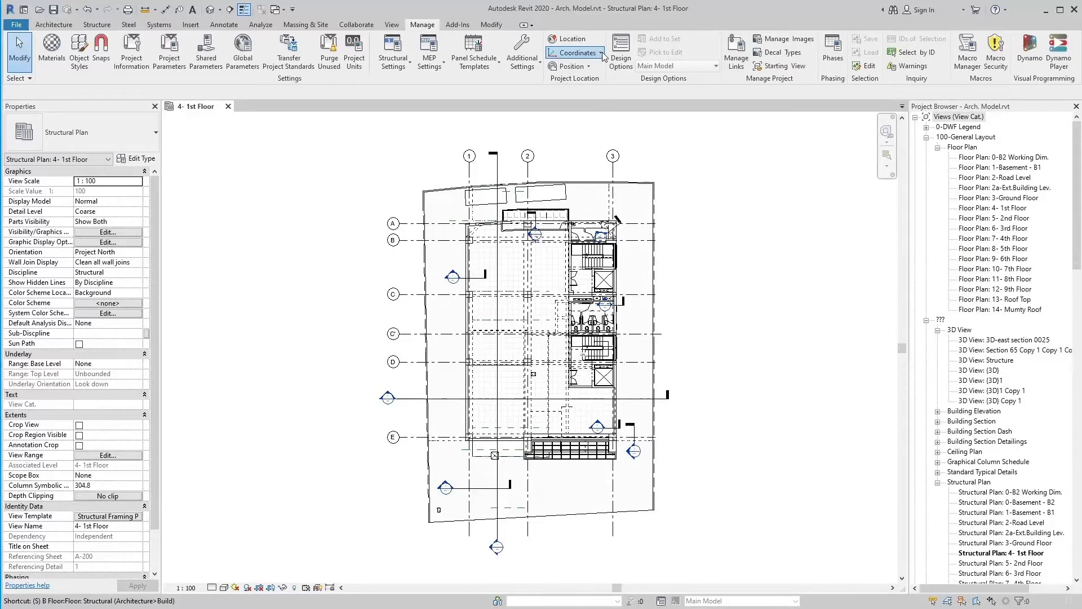
Review the Arch. Model's Location settings and its Site tab with the 10° 10' 48" West true-north angle
{"action": "left_click", "coordinate": [575, 53]}
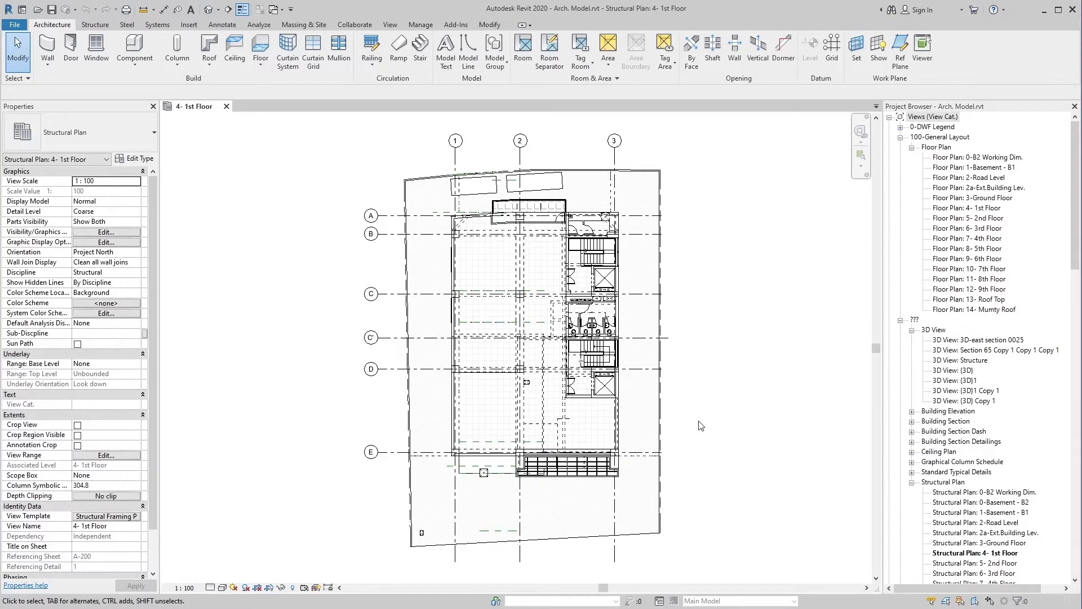
{"action": "mouse_move", "coordinate": [699, 422]}
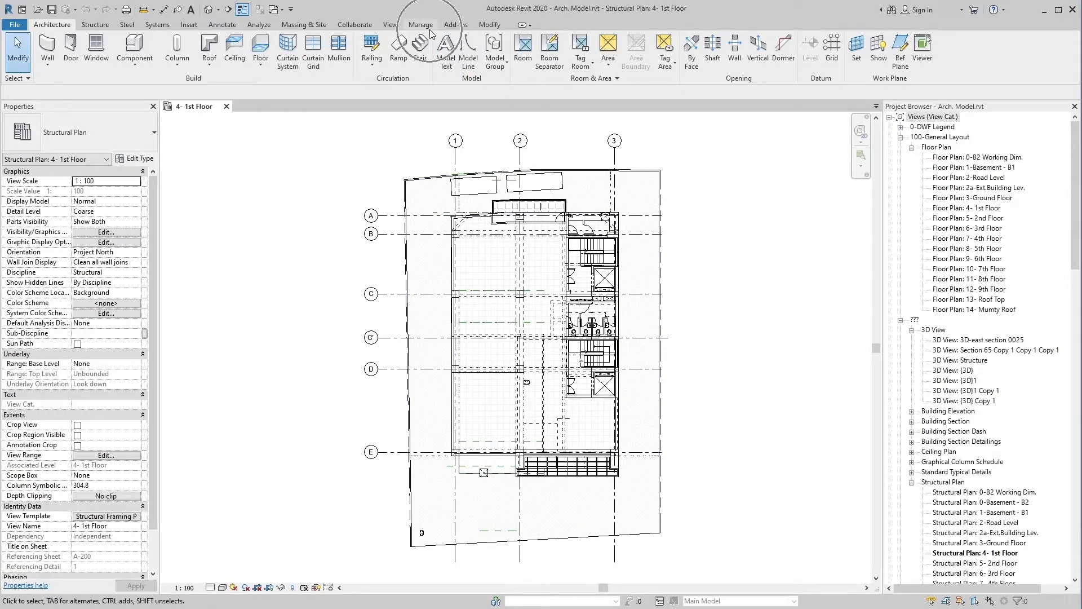
{"action": "left_click", "coordinate": [421, 24]}
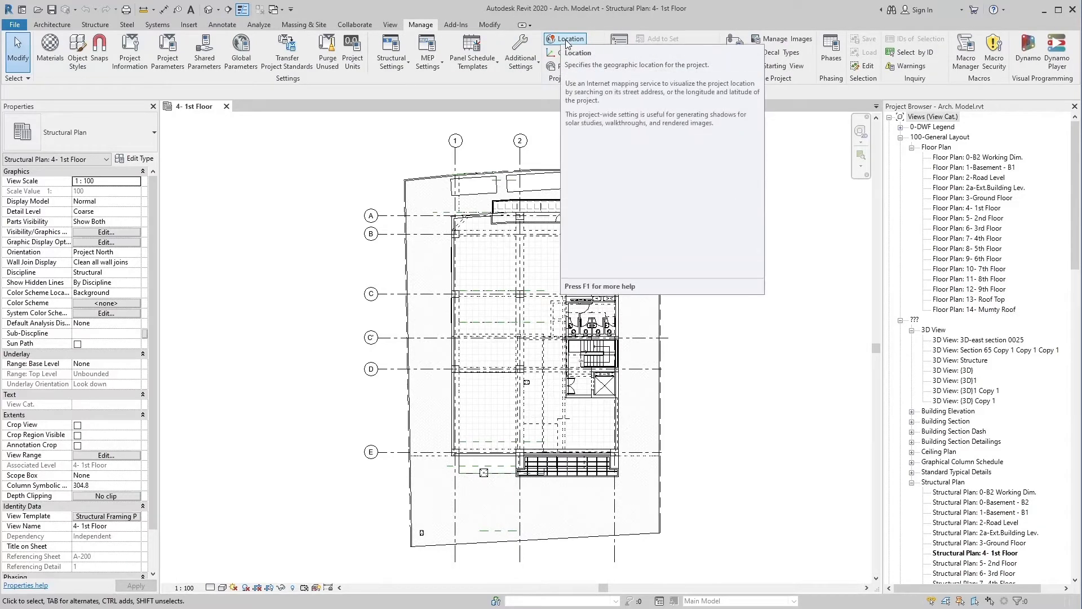
{"action": "left_click", "coordinate": [565, 38]}
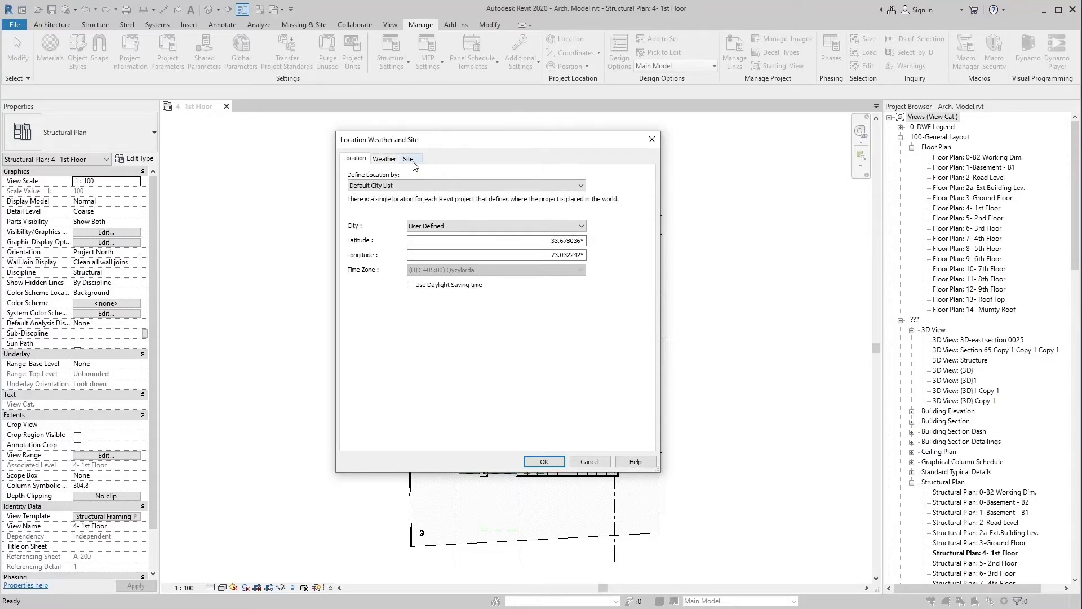
{"action": "left_click", "coordinate": [409, 159]}
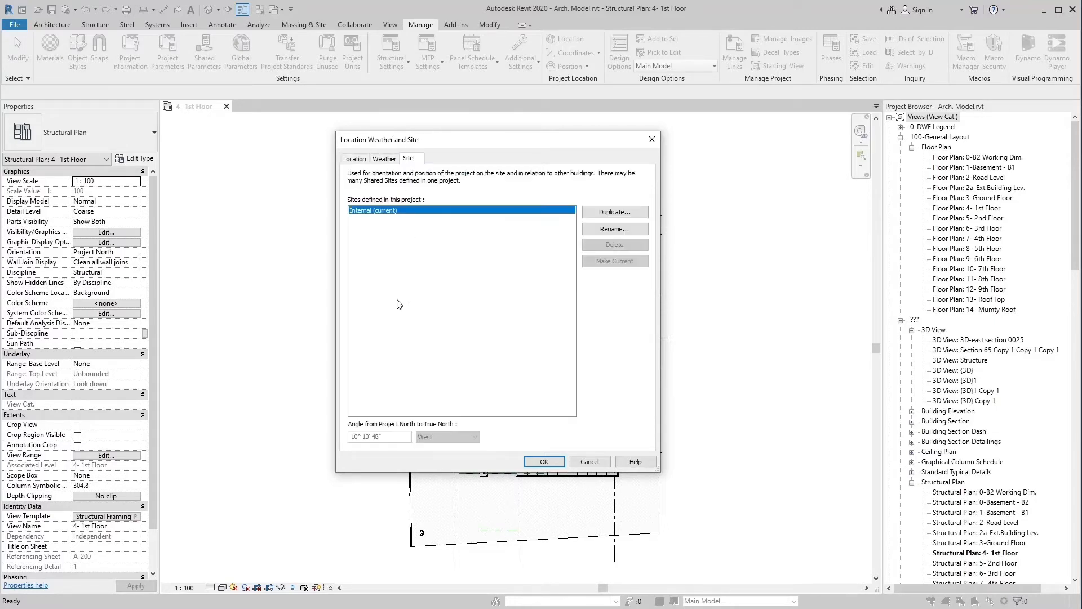
{"action": "mouse_move", "coordinate": [378, 451]}
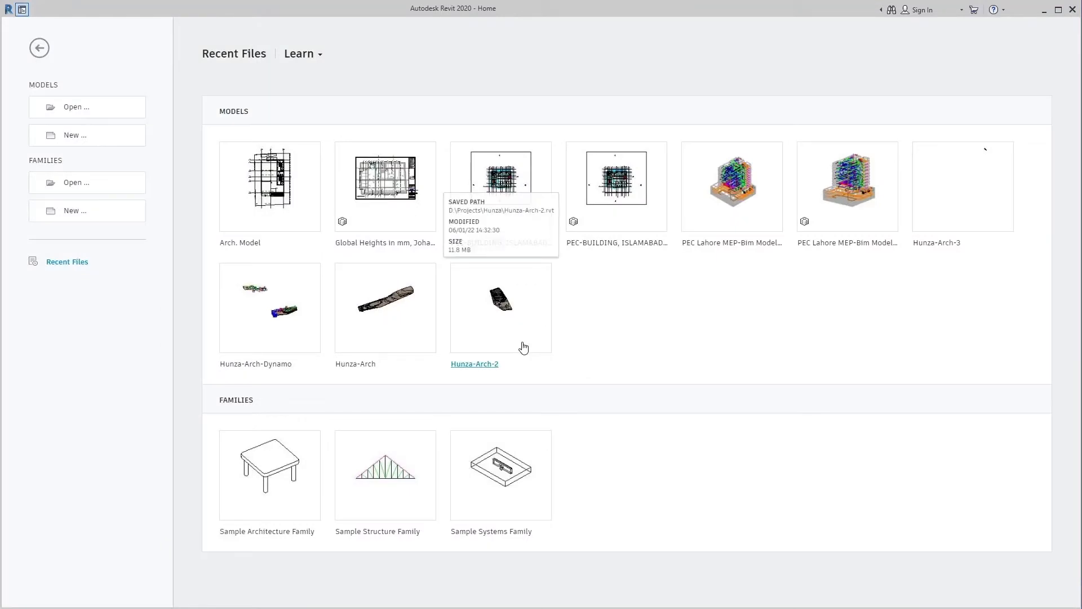
{"action": "mouse_move", "coordinate": [601, 380]}
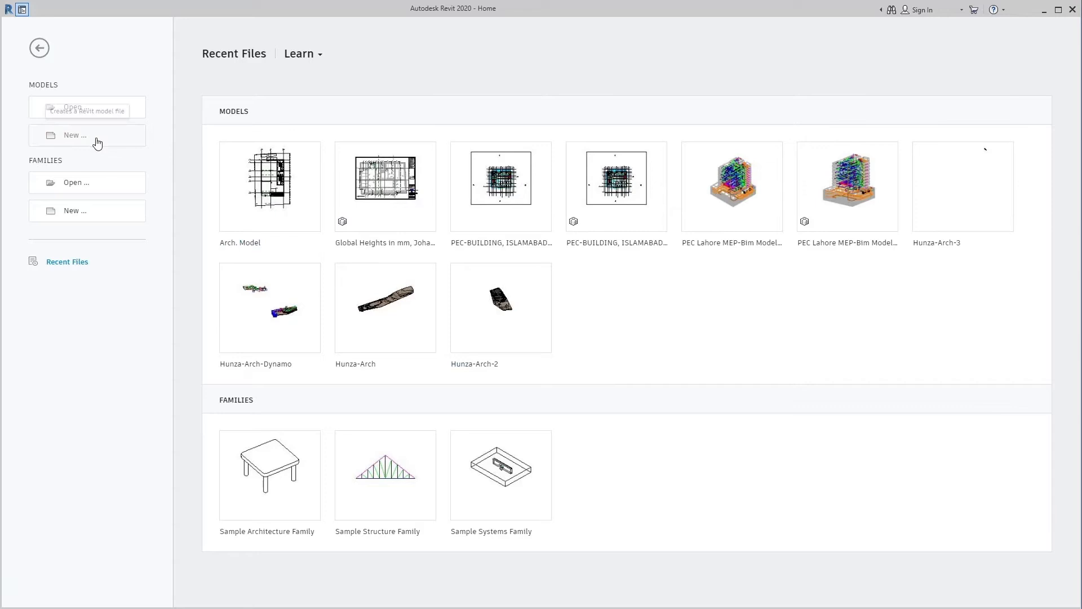
Create a new project from the Mechanical Template, producing Project11 at its Level 1 plan
{"action": "left_click", "coordinate": [74, 134]}
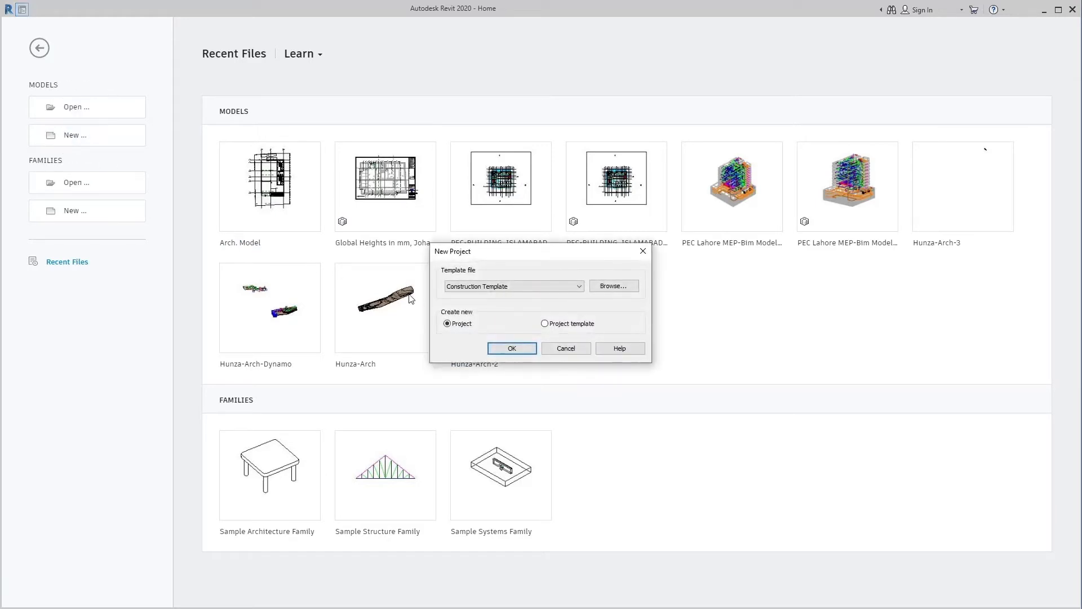
{"action": "left_click", "coordinate": [513, 285]}
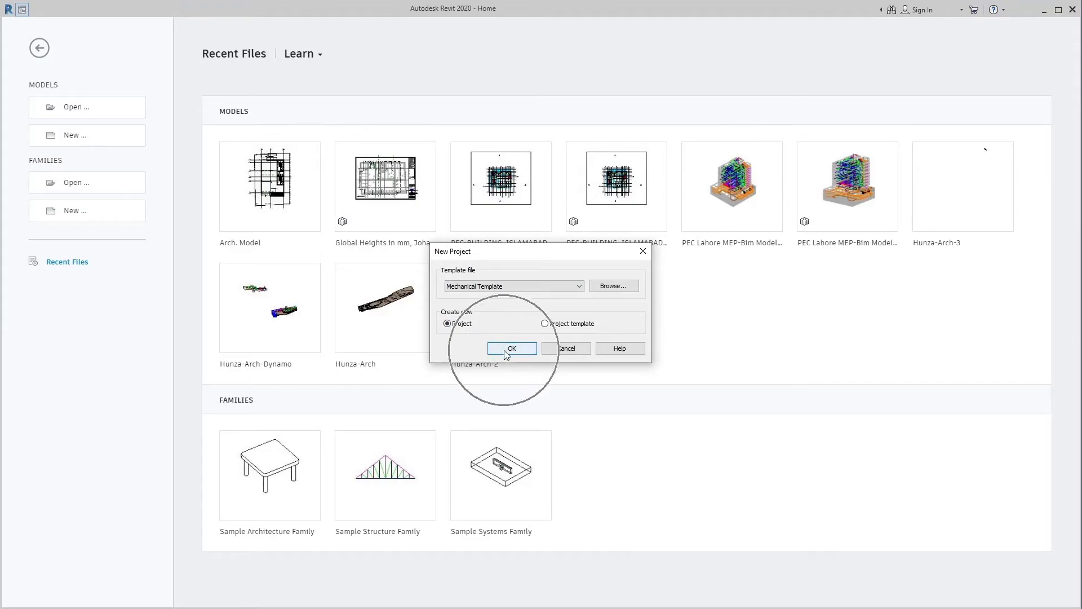
{"action": "left_click", "coordinate": [512, 348]}
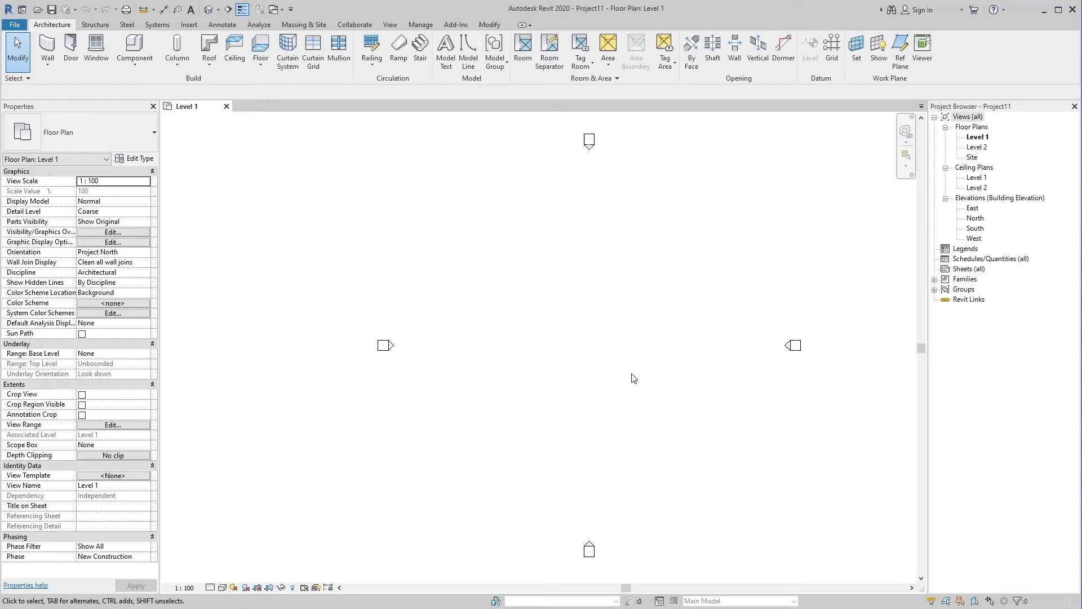
{"action": "mouse_move", "coordinate": [488, 156]}
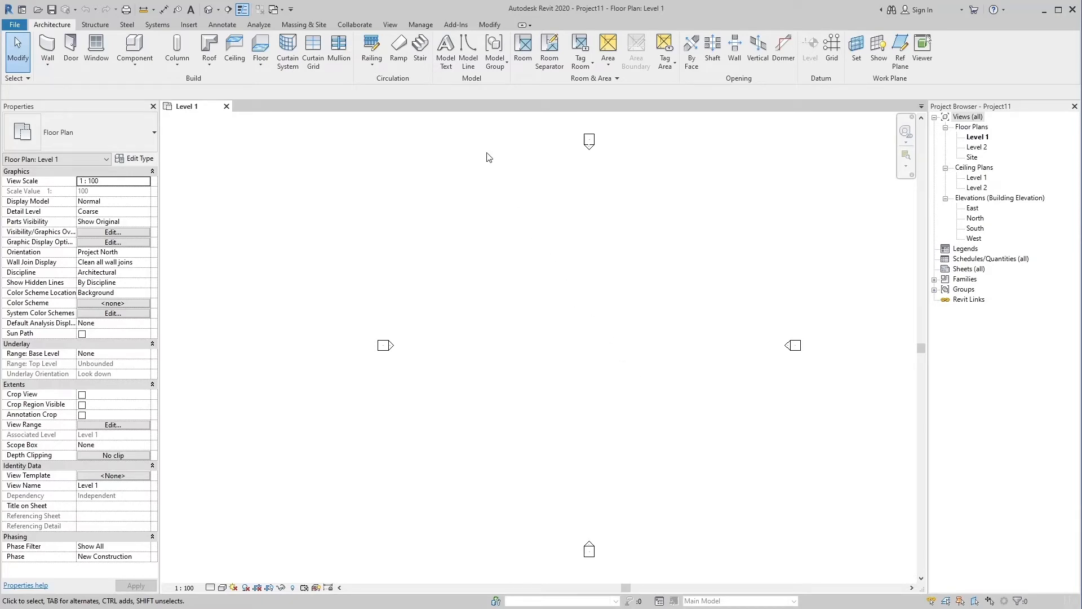
{"action": "left_click", "coordinate": [421, 24]}
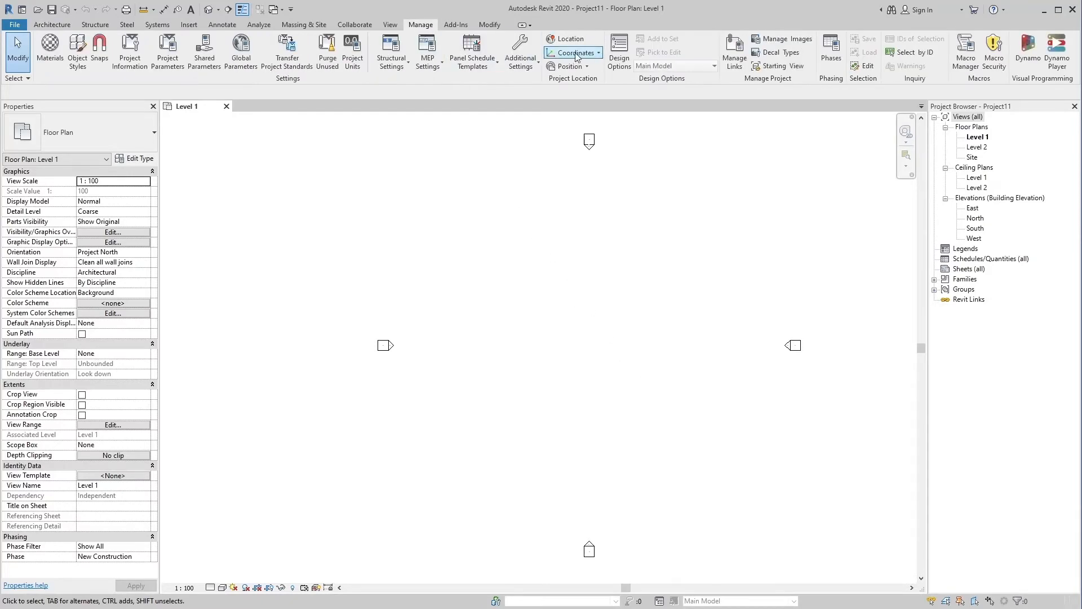
{"action": "left_click", "coordinate": [567, 38]}
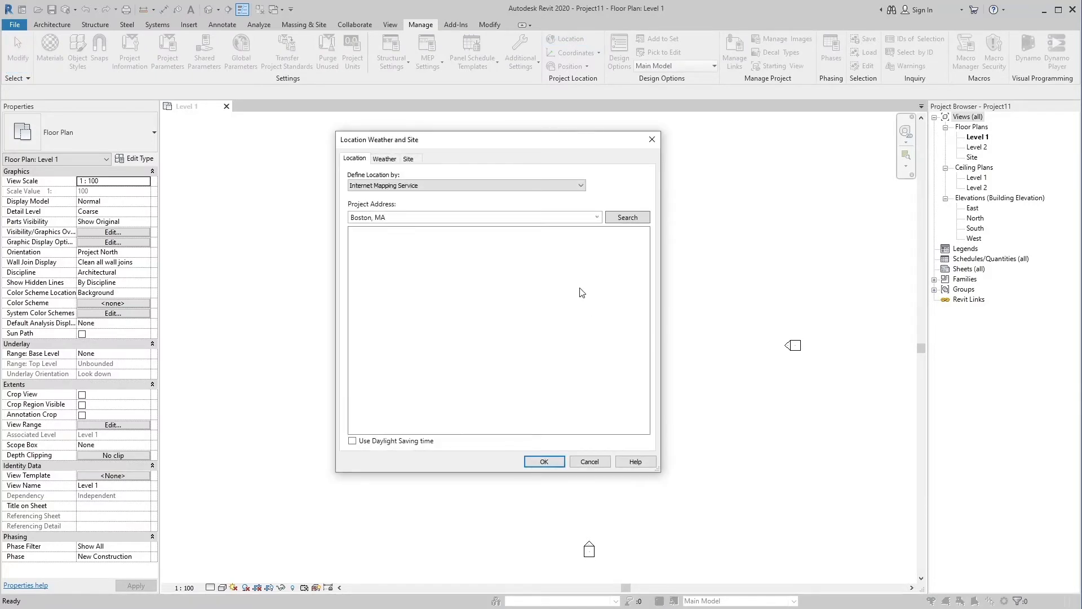
{"action": "left_click", "coordinate": [627, 217]}
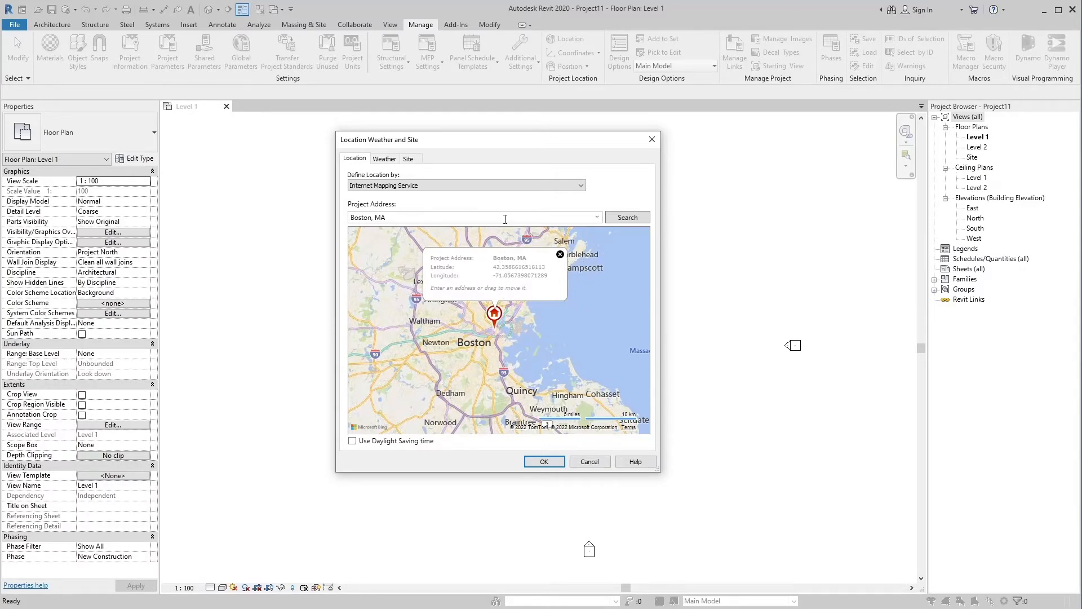
{"action": "left_click", "coordinate": [408, 158]}
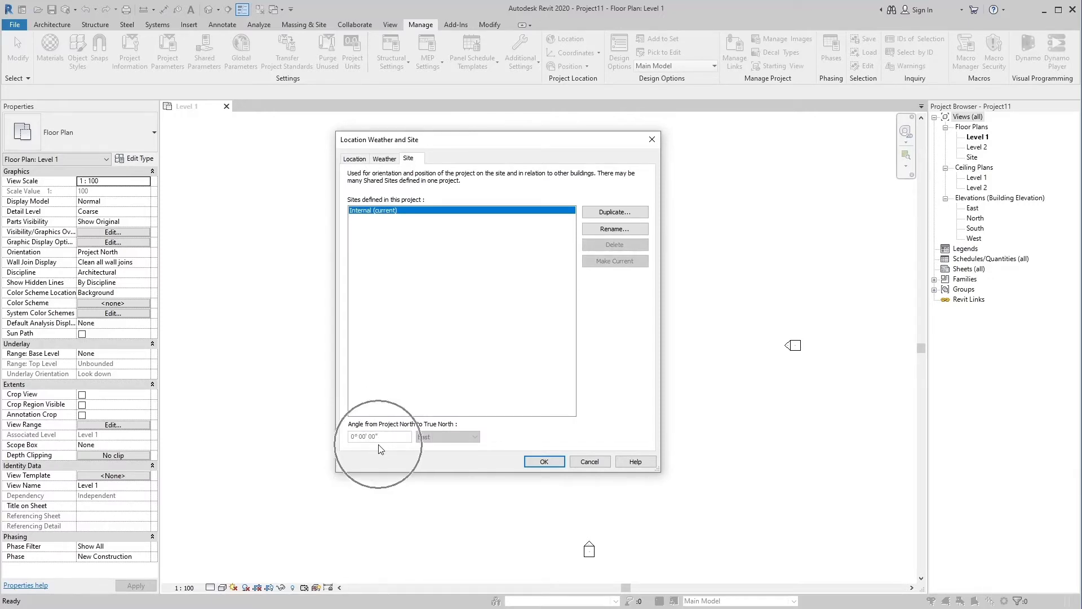
{"action": "left_click", "coordinate": [544, 461]}
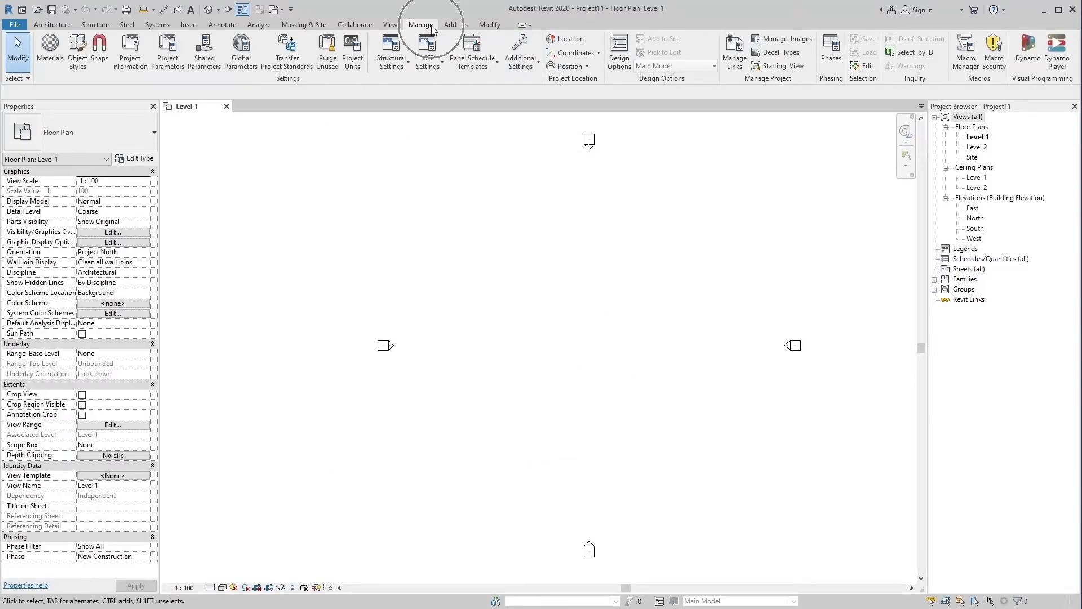
{"action": "left_click", "coordinate": [734, 51]}
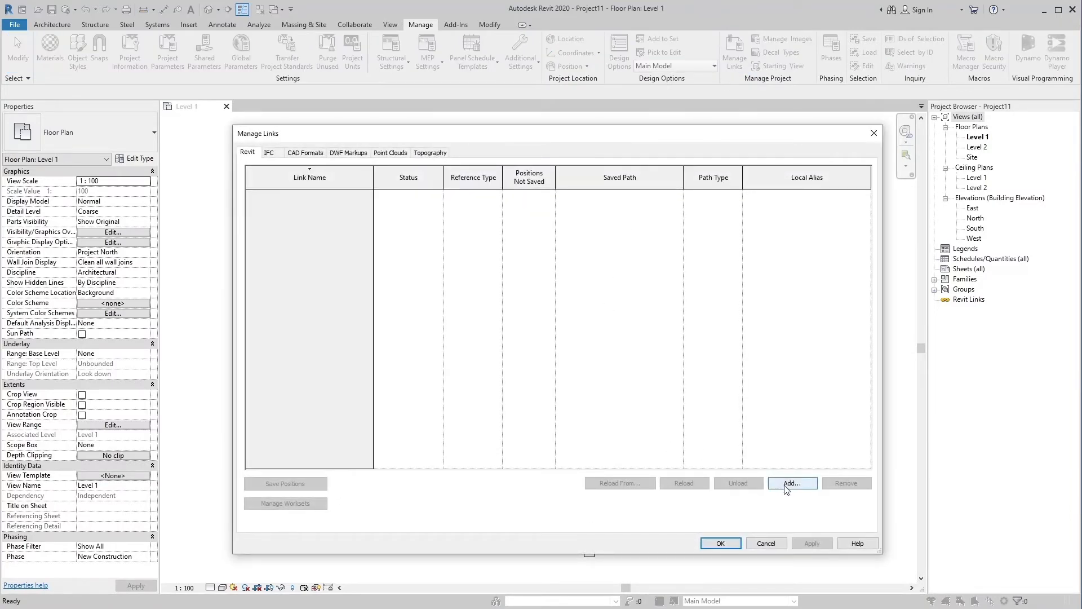
Add Arch. Model.rvt as a link positioned Auto - Origin to Origin via Manage Links
{"action": "left_click", "coordinate": [792, 483]}
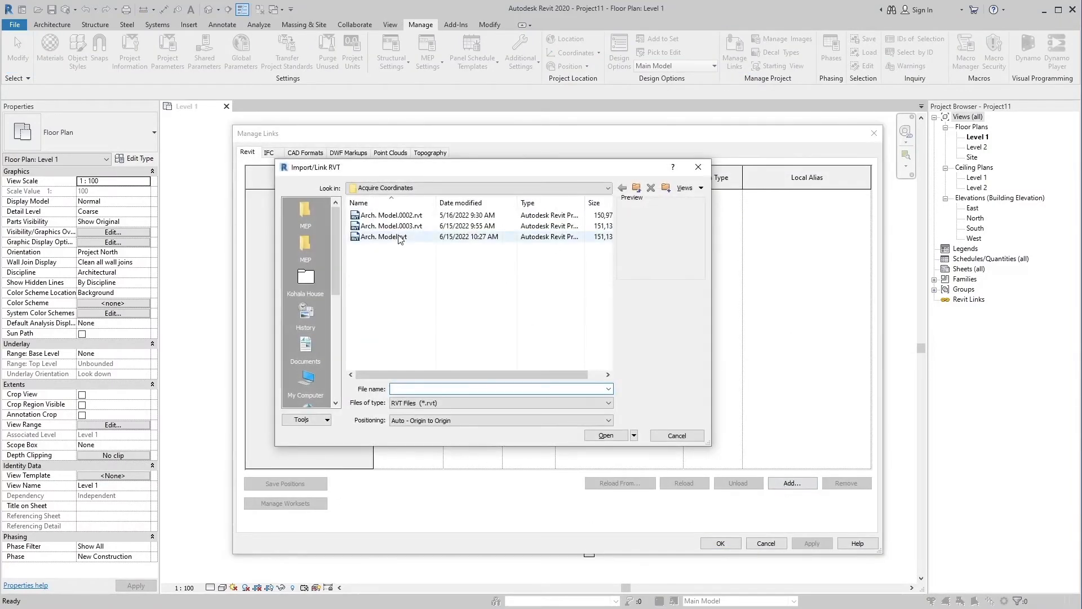
{"action": "left_click", "coordinate": [384, 236]}
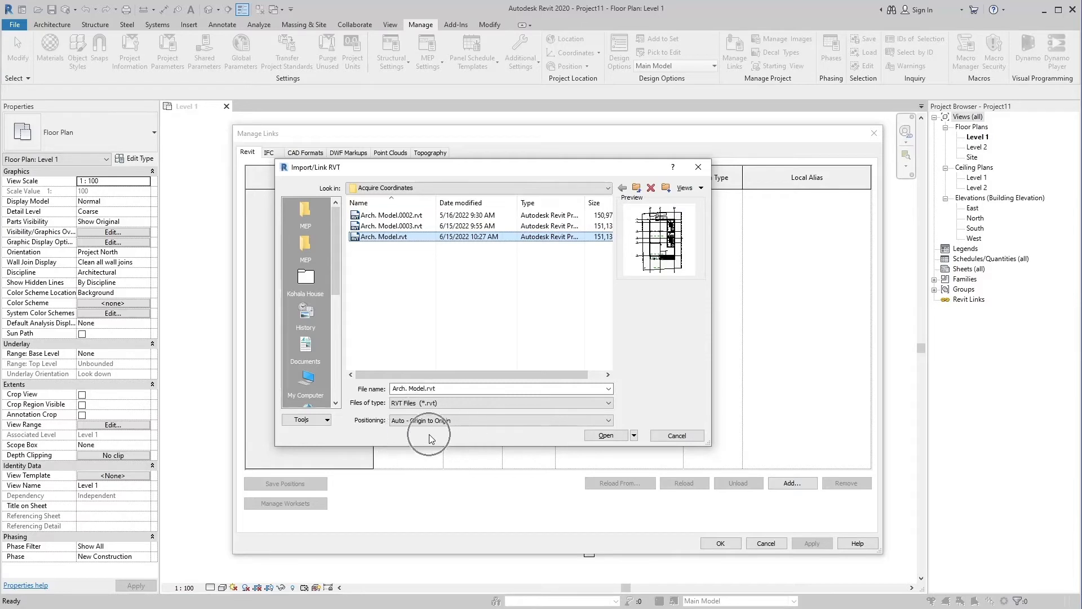
{"action": "mouse_move", "coordinate": [605, 435]}
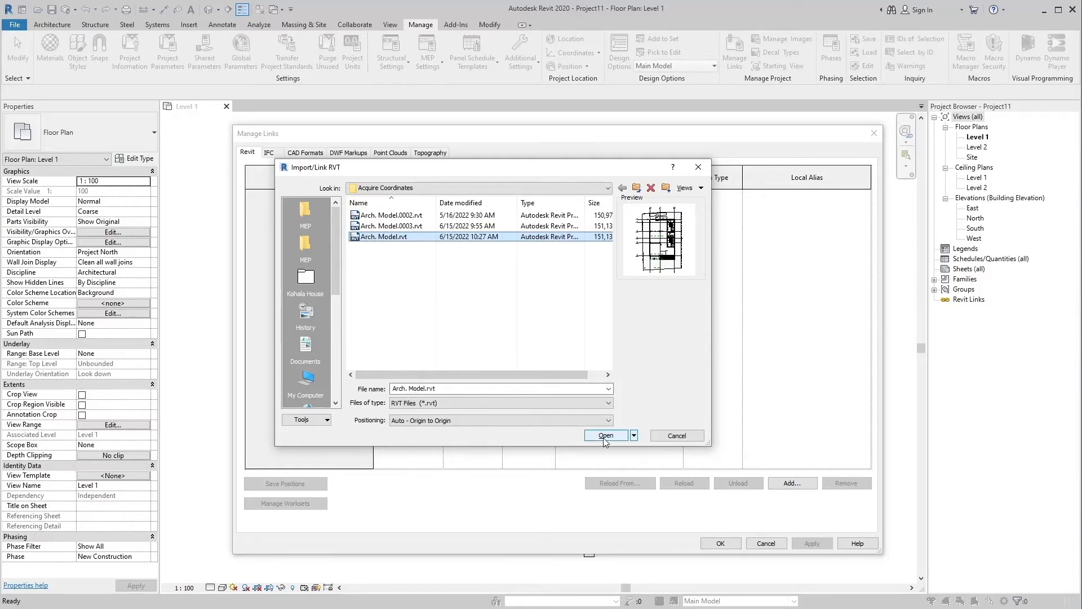
{"action": "left_click", "coordinate": [605, 436]}
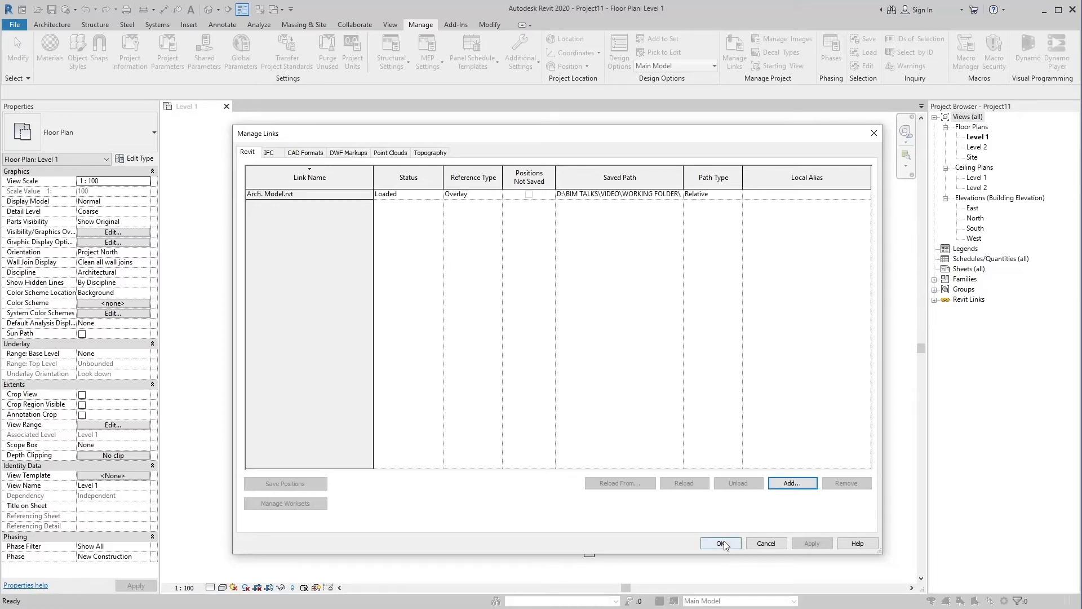
{"action": "left_click", "coordinate": [720, 543]}
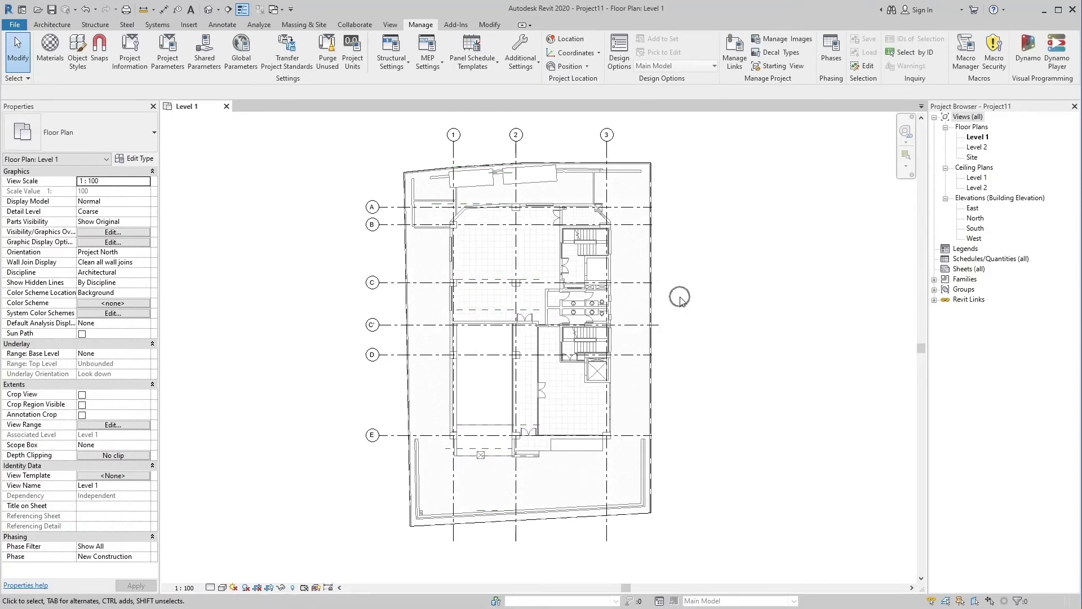
{"action": "left_click", "coordinate": [566, 38]}
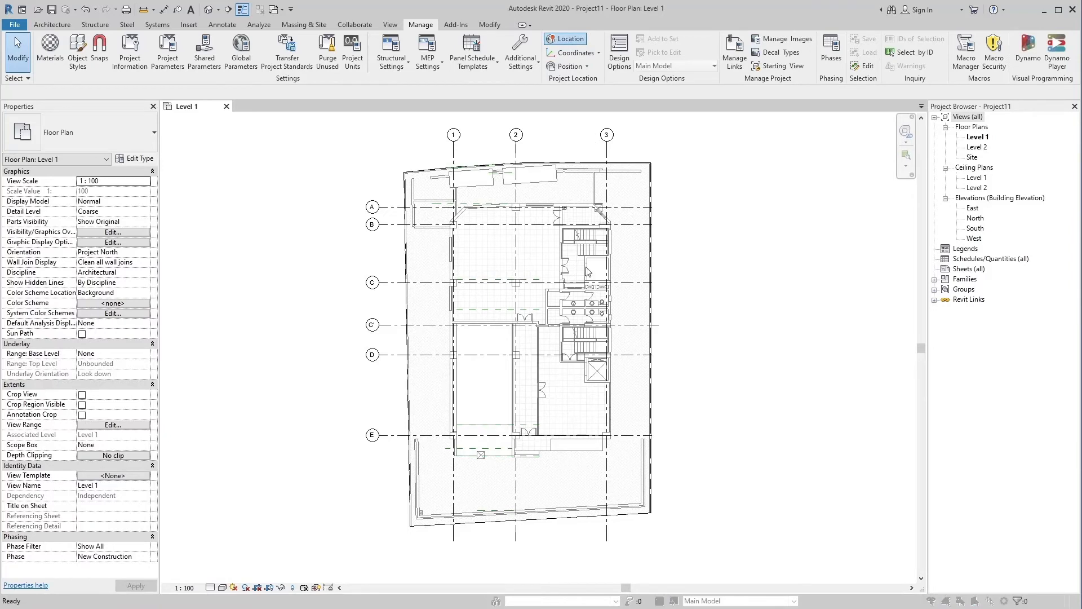
{"action": "left_click", "coordinate": [565, 38]}
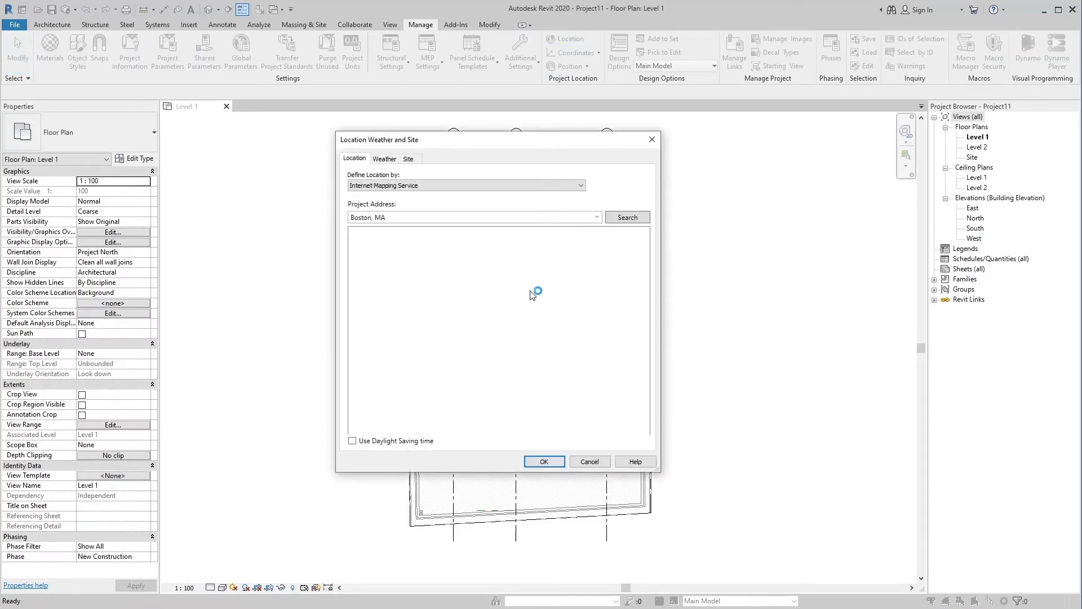
{"action": "left_click", "coordinate": [625, 216]}
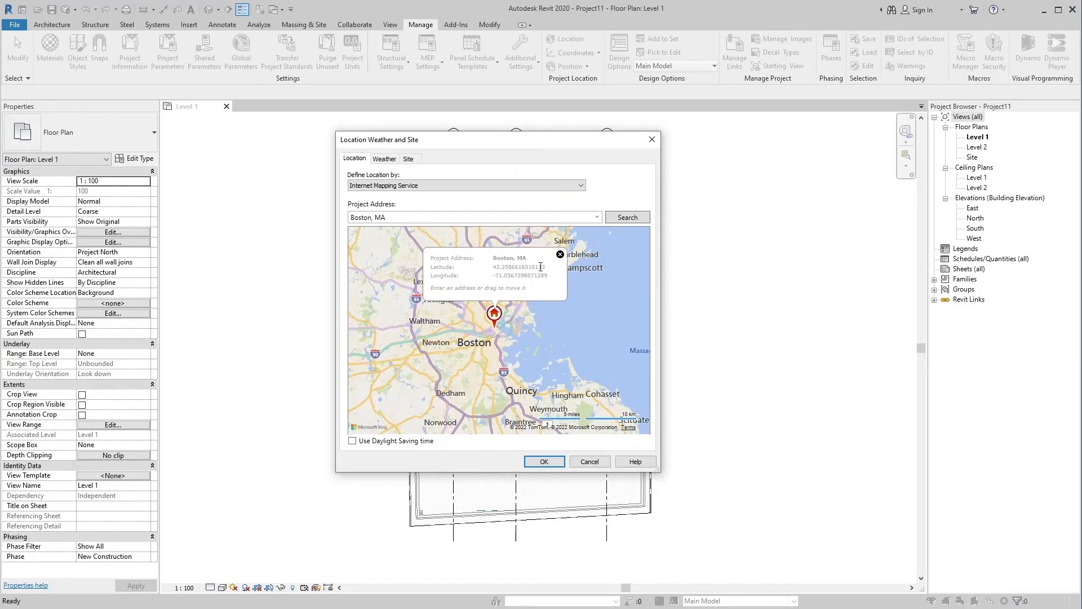
{"action": "left_click", "coordinate": [409, 159]}
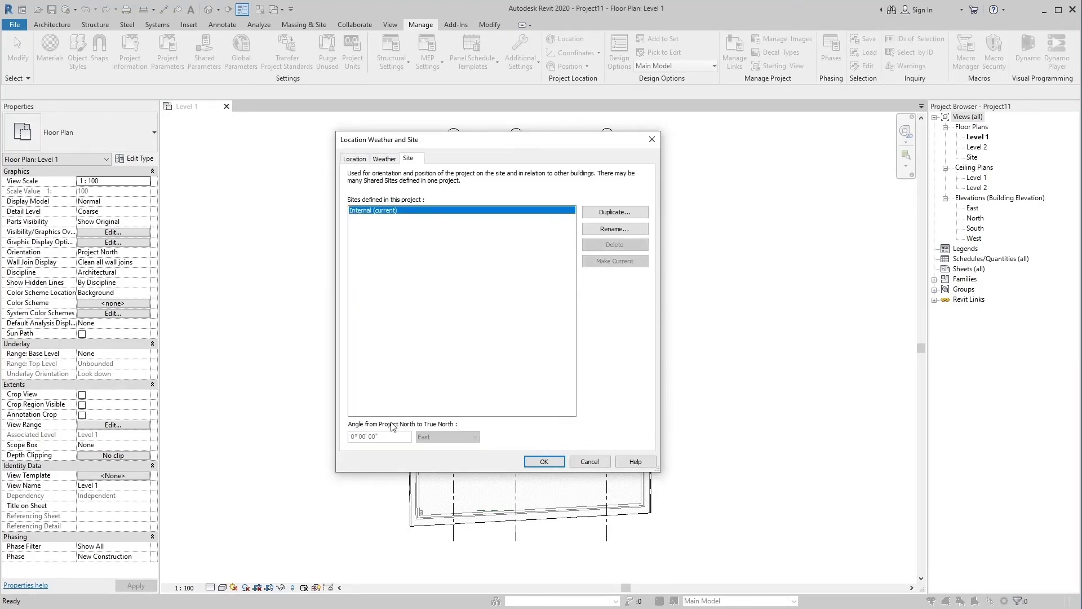
{"action": "mouse_move", "coordinate": [386, 450]}
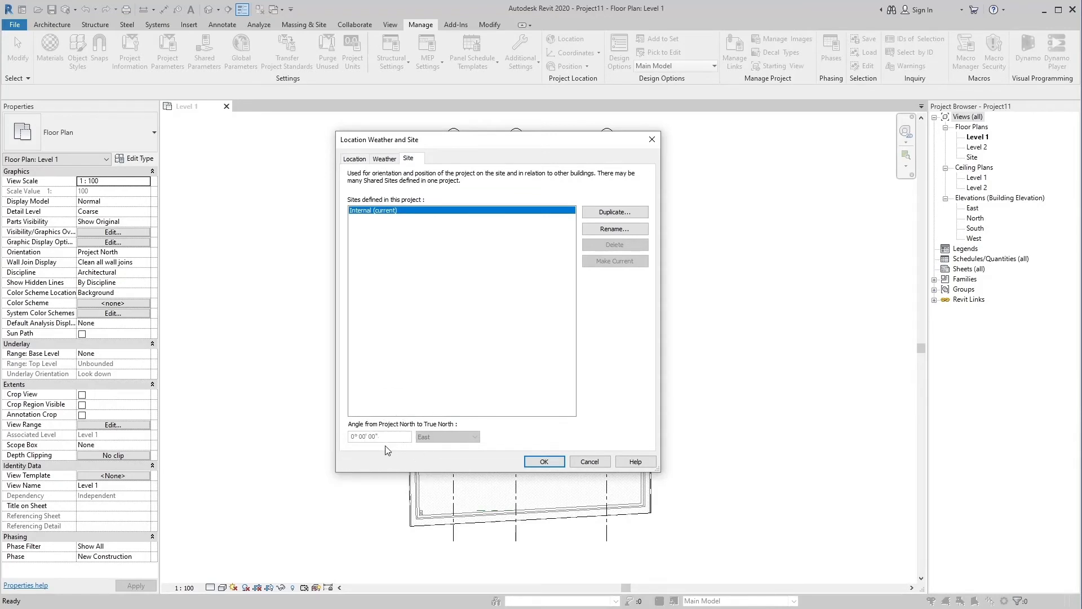
{"action": "left_click", "coordinate": [543, 461]}
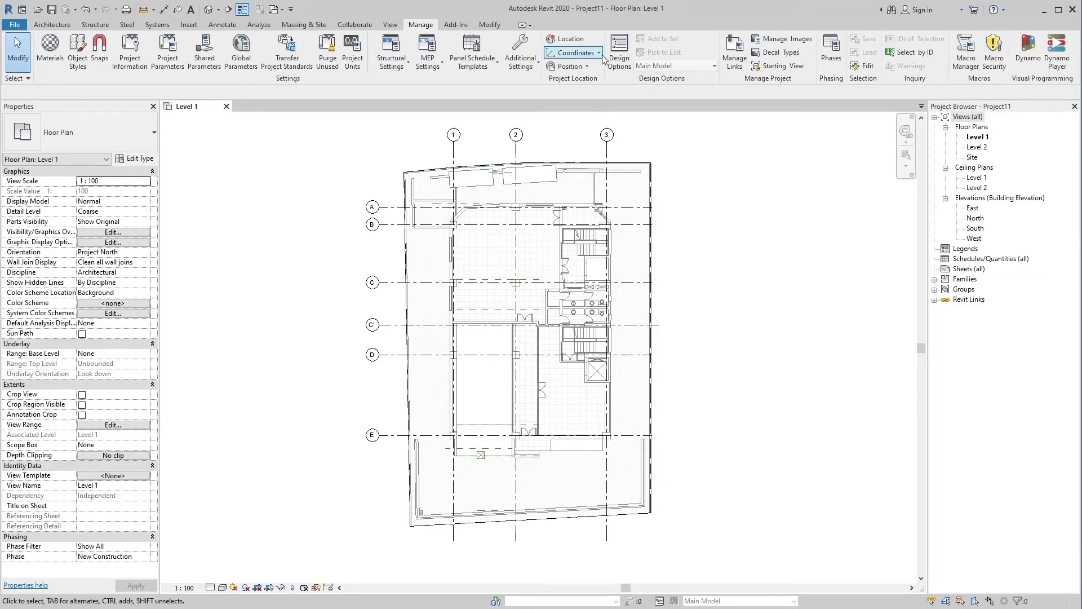
Start Acquire Coordinates to take shared coordinates from the linked Arch. Model
{"action": "left_click", "coordinate": [574, 53]}
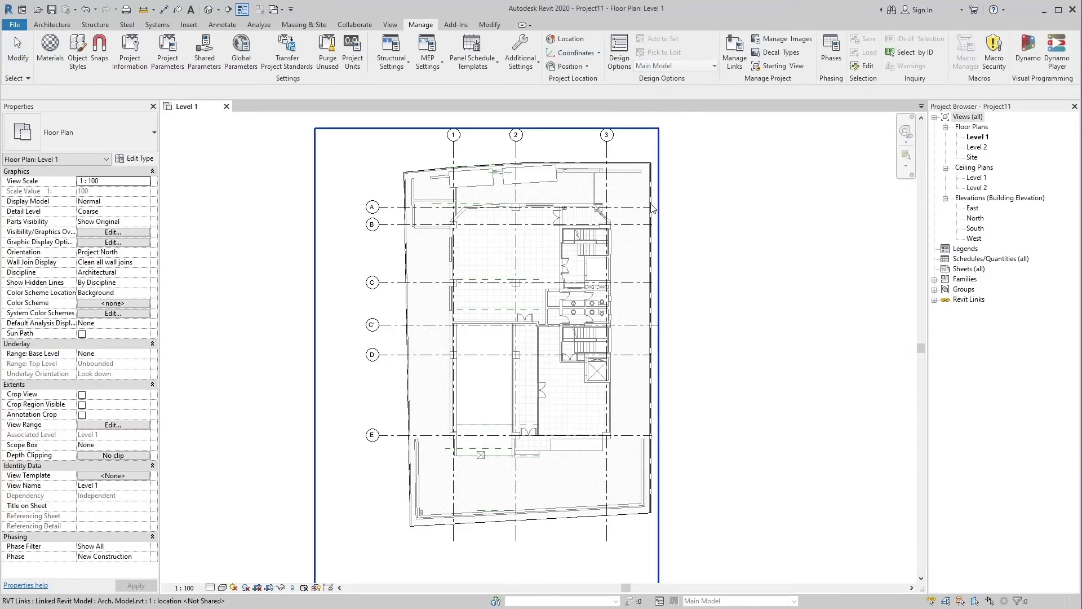
{"action": "mouse_move", "coordinate": [652, 208]}
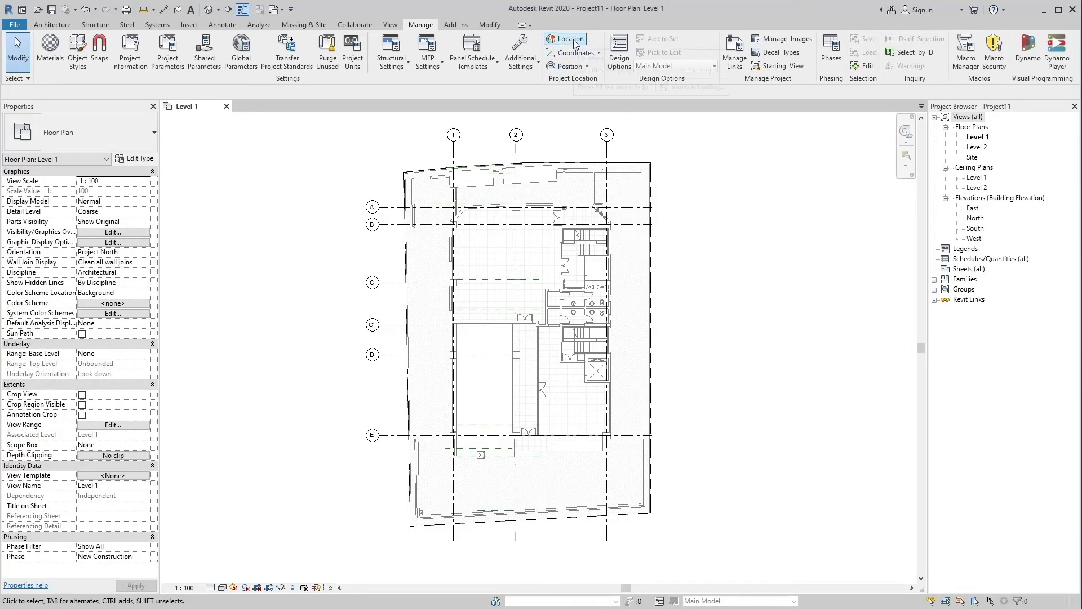
{"action": "left_click", "coordinate": [568, 39]}
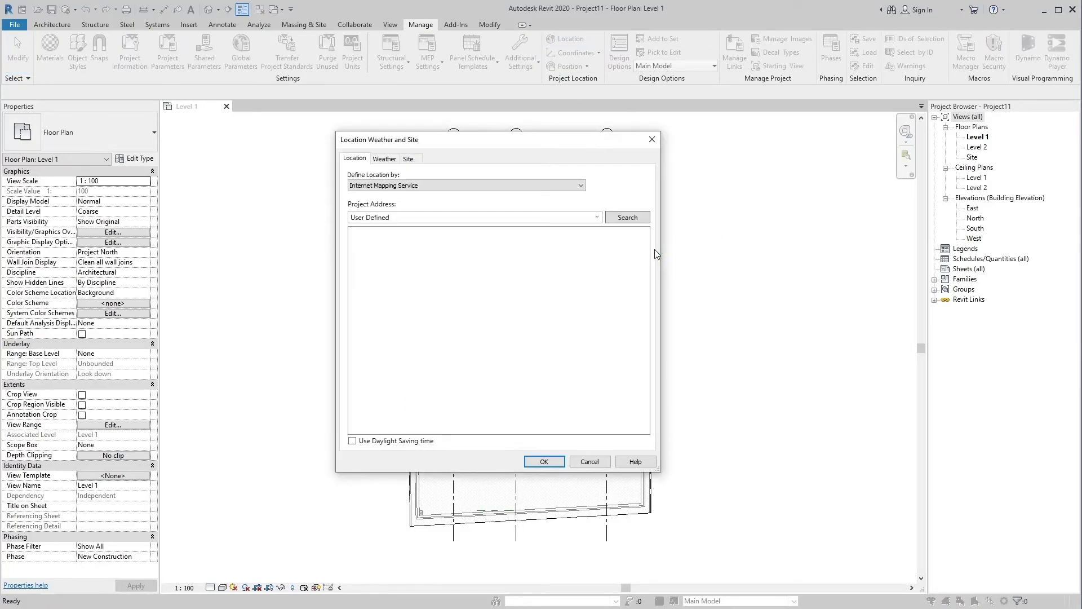
{"action": "left_click", "coordinate": [625, 218]}
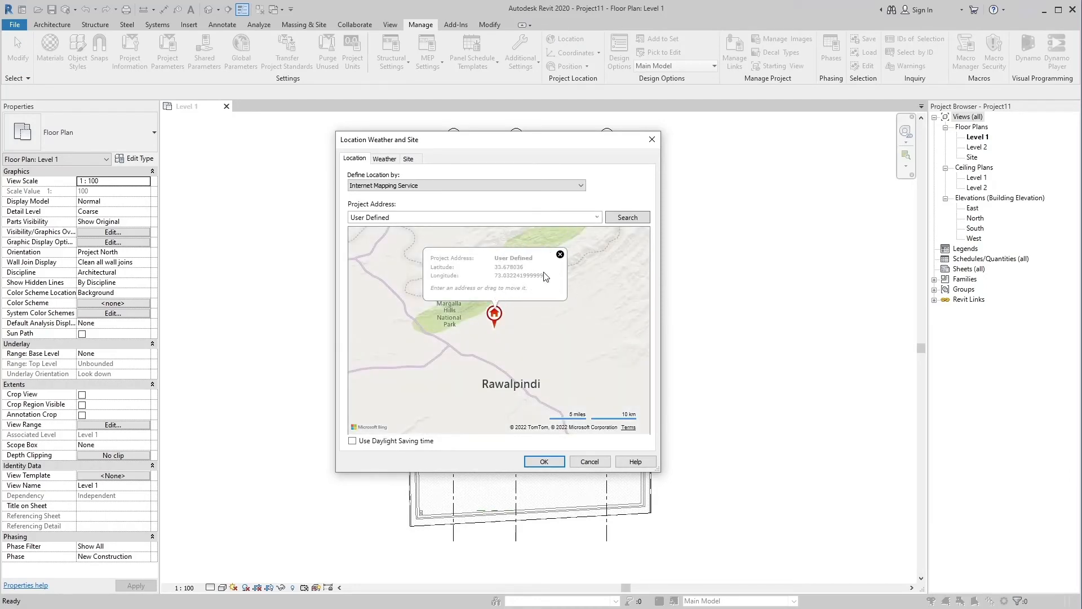
{"action": "left_click", "coordinate": [407, 157]}
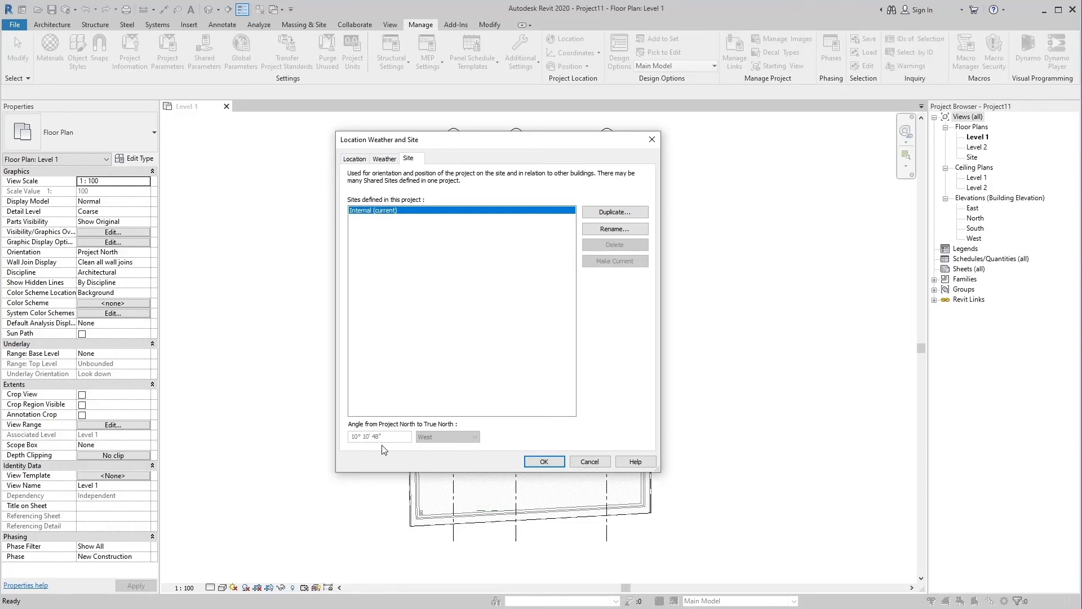
{"action": "left_click", "coordinate": [543, 461]}
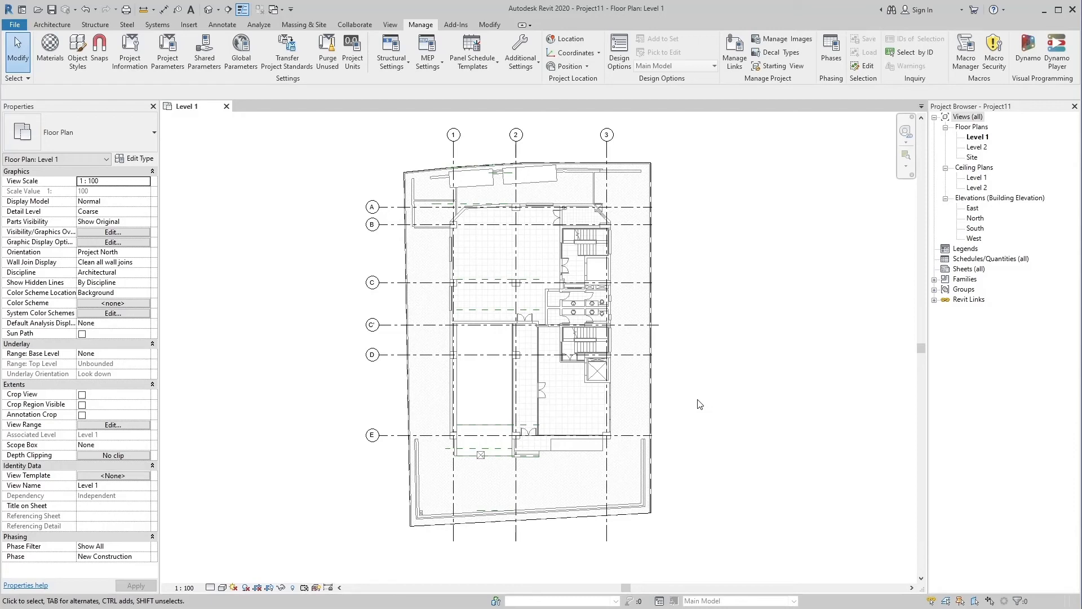
{"action": "mouse_move", "coordinate": [197, 157]}
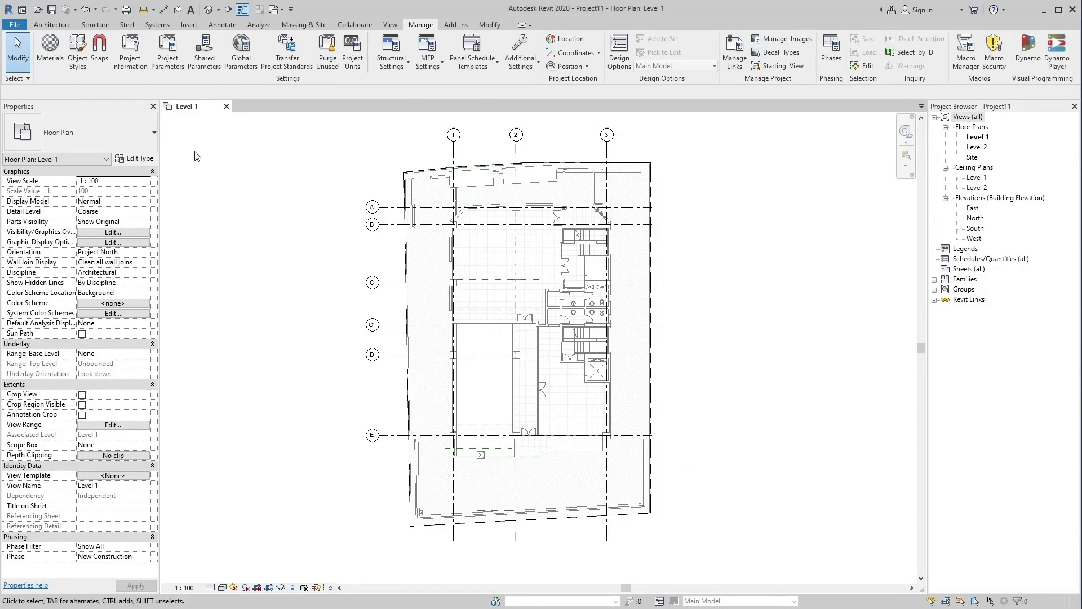
{"action": "mouse_move", "coordinate": [85, 10]}
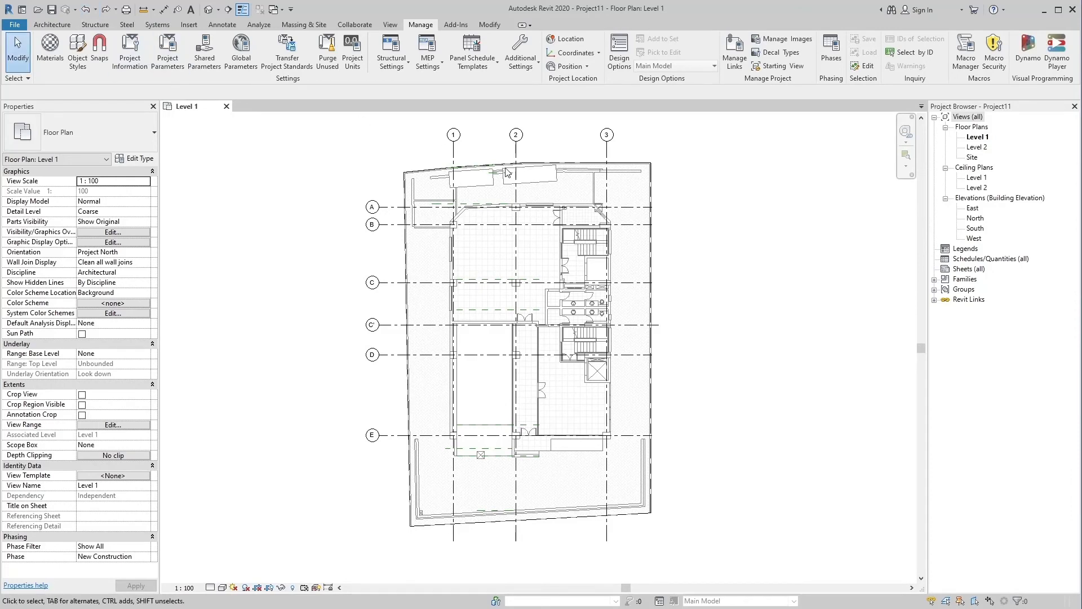
{"action": "mouse_move", "coordinate": [693, 292]}
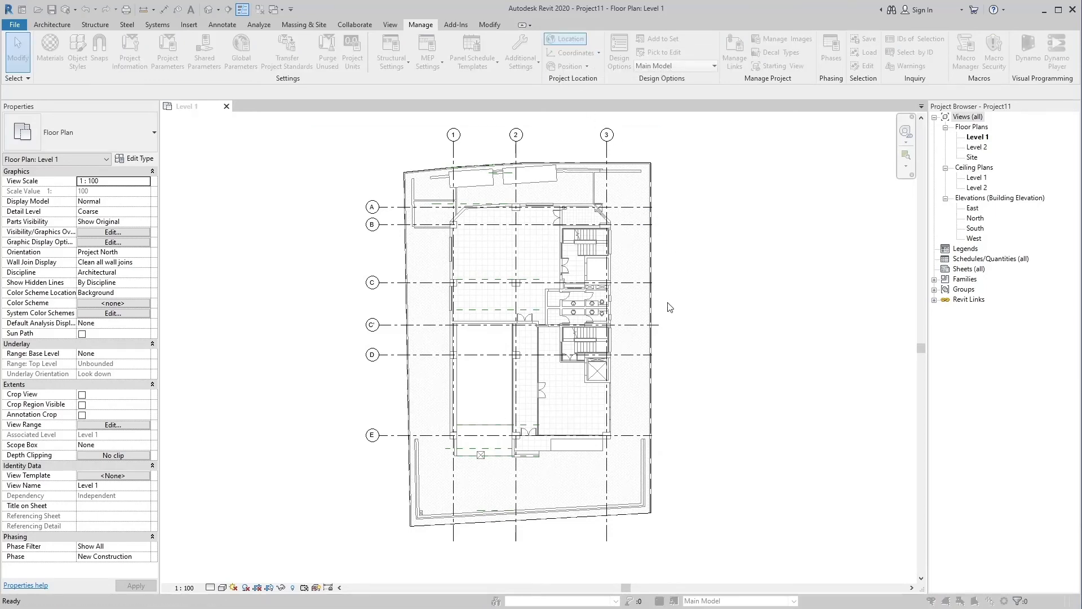
Check in the Location settings that the project location reads Boston, MA again, then close them
{"action": "left_click", "coordinate": [565, 38]}
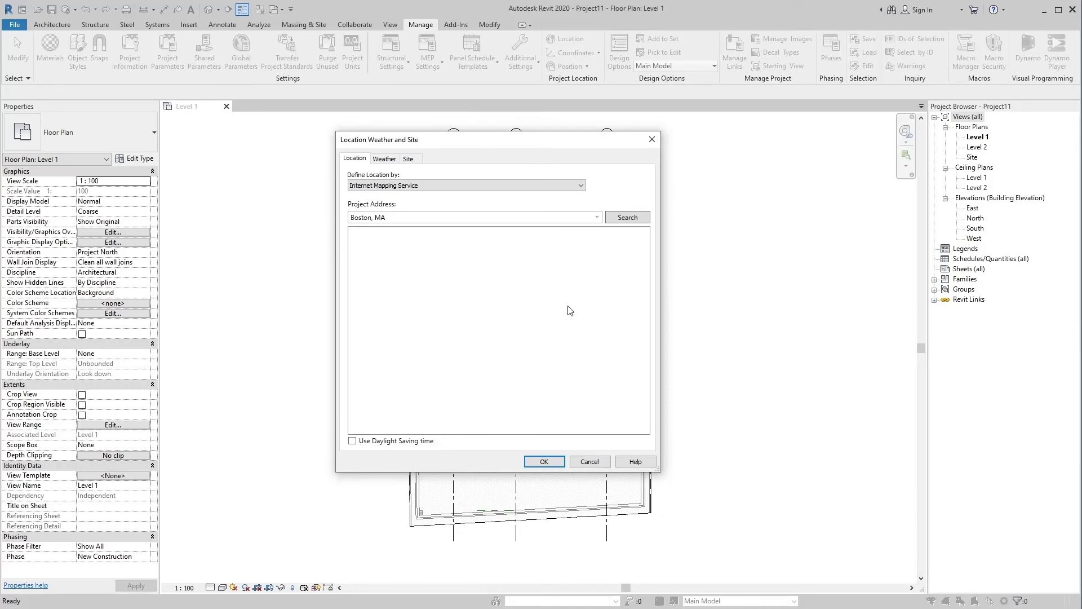
{"action": "left_click", "coordinate": [625, 216]}
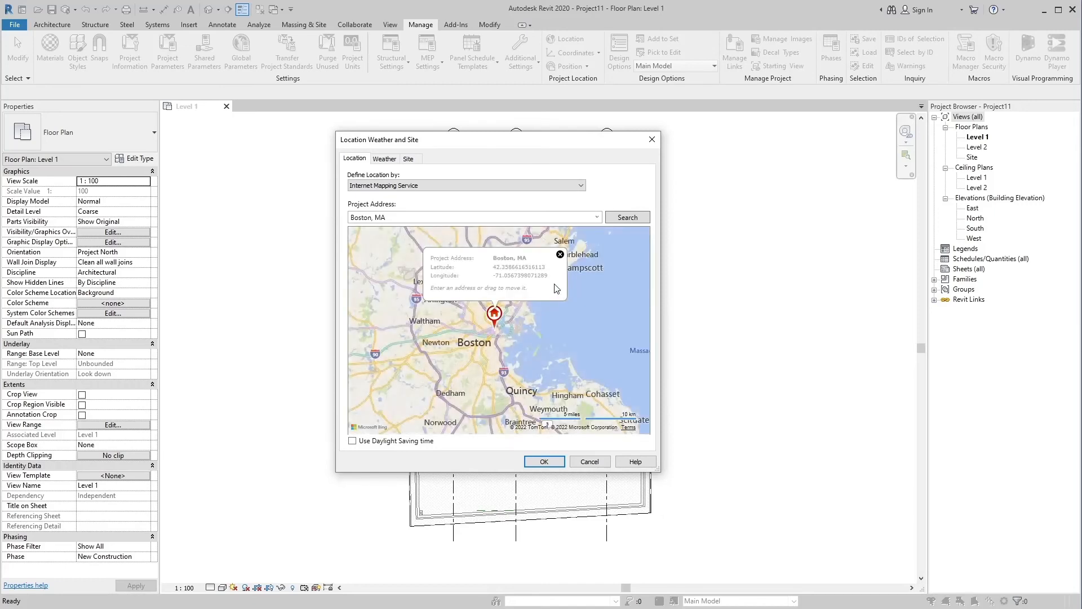
{"action": "left_click", "coordinate": [543, 462]}
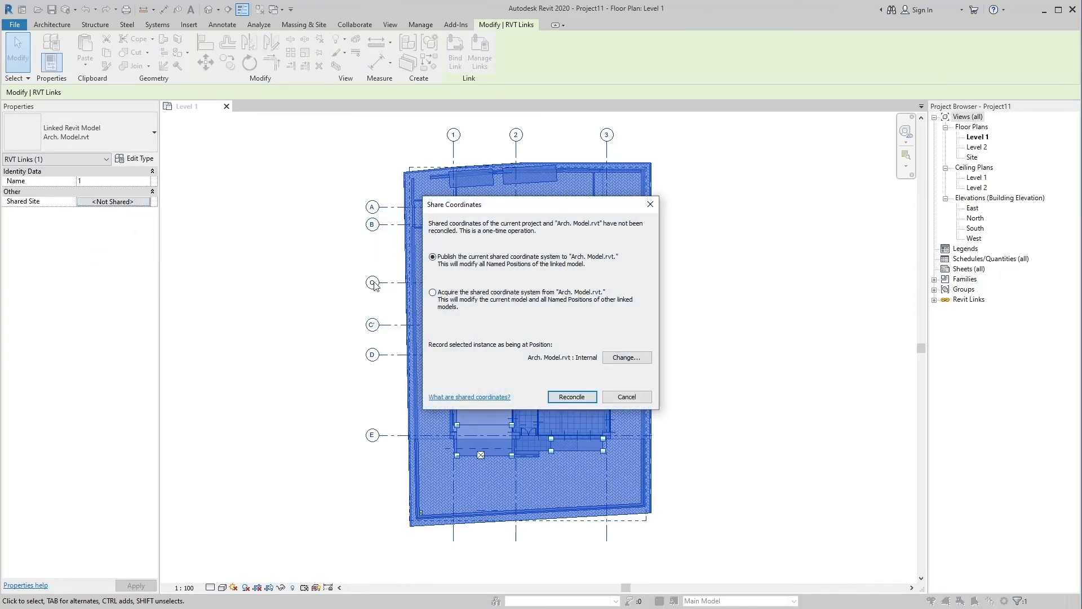
{"action": "mouse_move", "coordinate": [436, 308]}
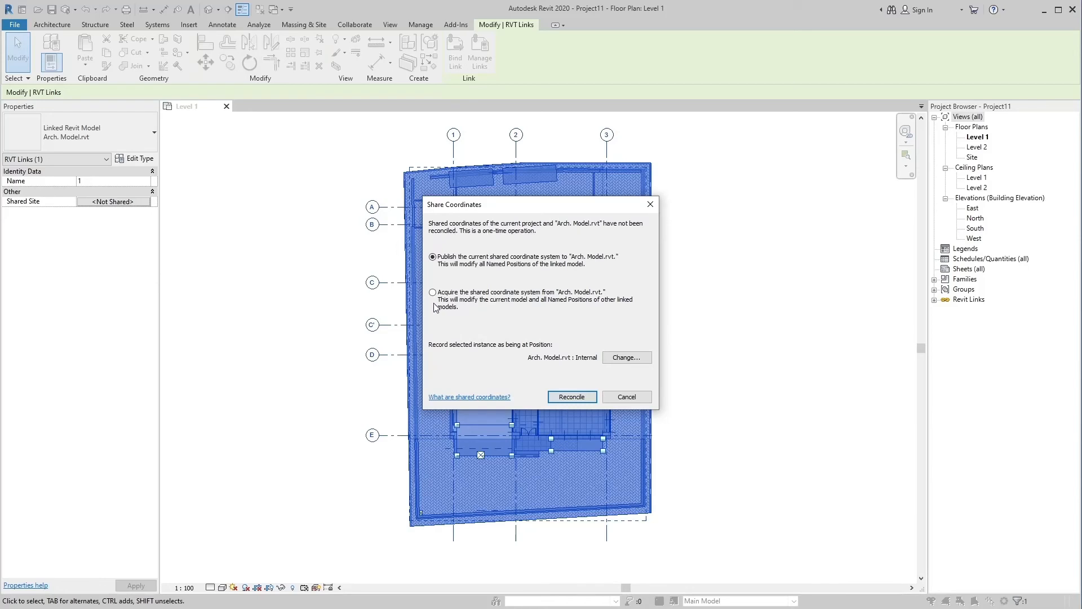
Reconcile by acquiring Arch. Model.rvt's shared coordinates, then check the now User Defined location
{"action": "left_click", "coordinate": [432, 292]}
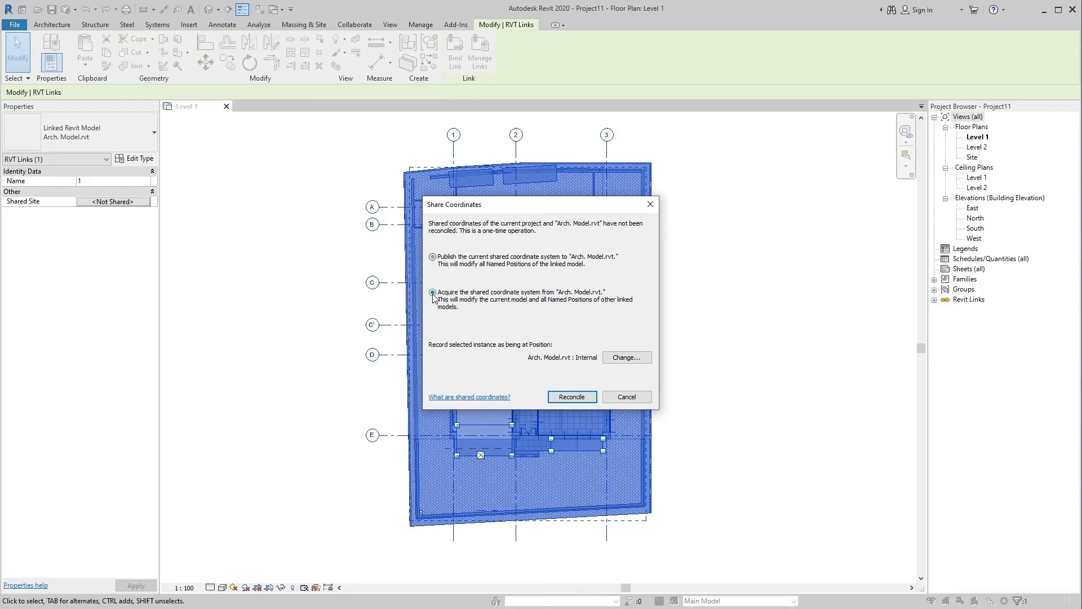
{"action": "left_click", "coordinate": [432, 292]}
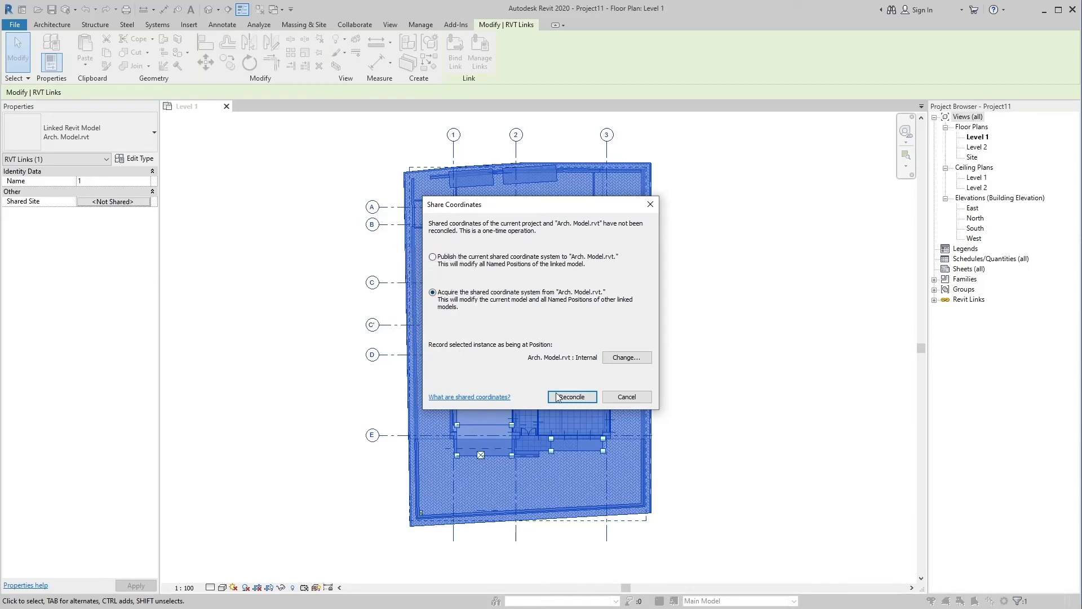
{"action": "left_click", "coordinate": [570, 396]}
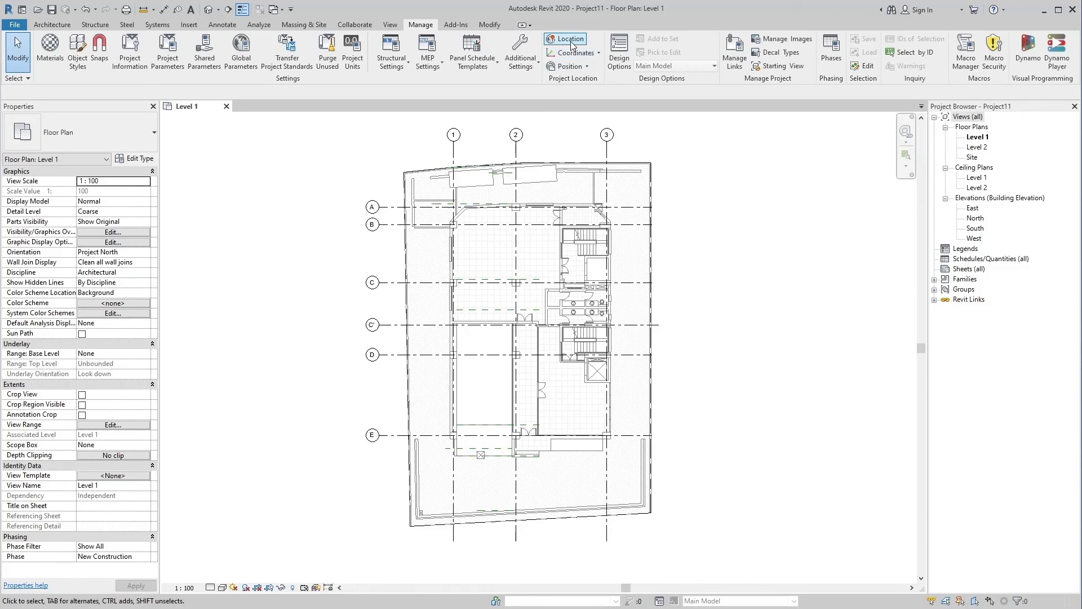
{"action": "left_click", "coordinate": [565, 38]}
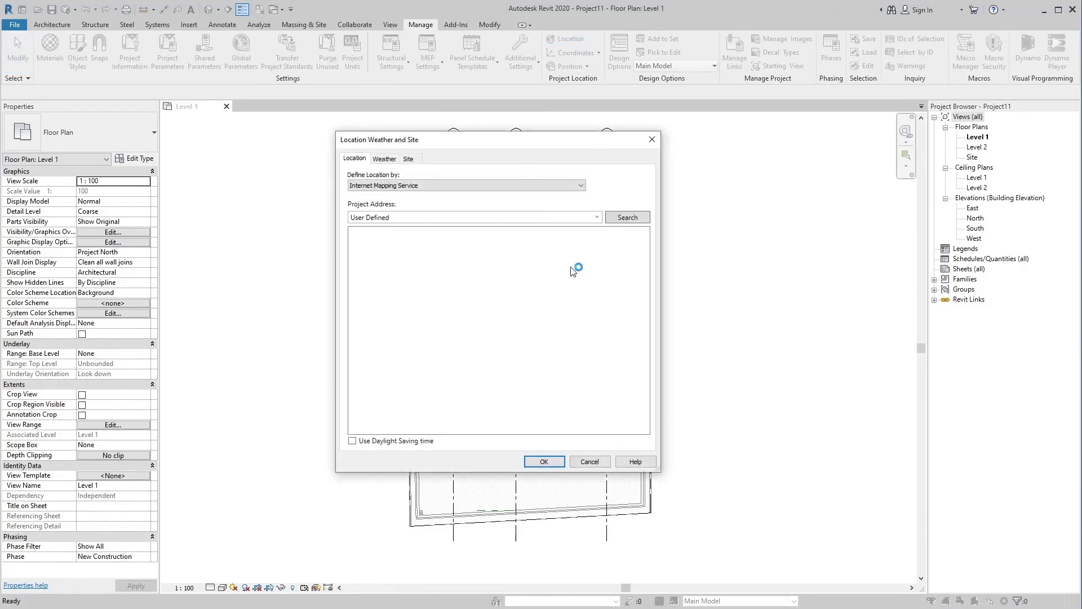